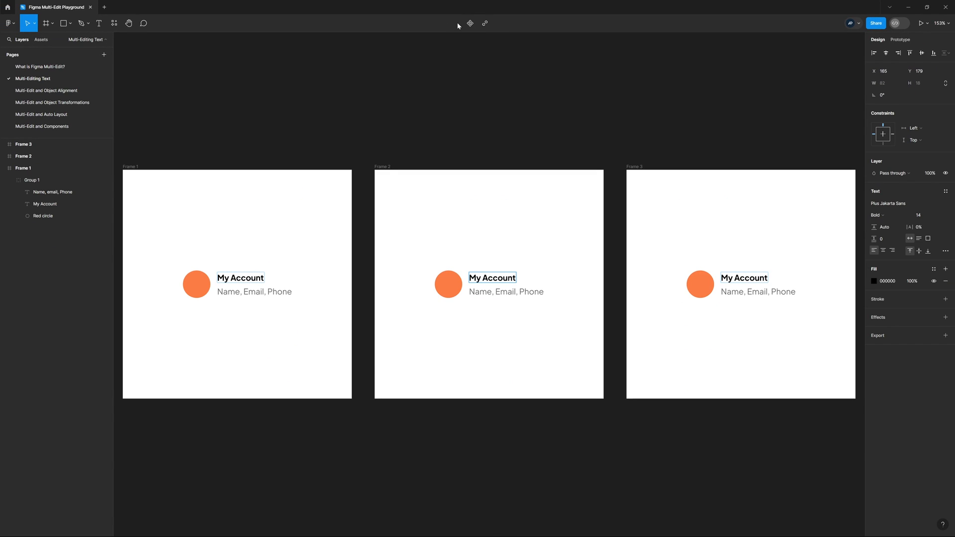
# Step: Switch to the 'Multi-Edit and Object Transformations' page showing the three frames
pyautogui.click(53, 101)
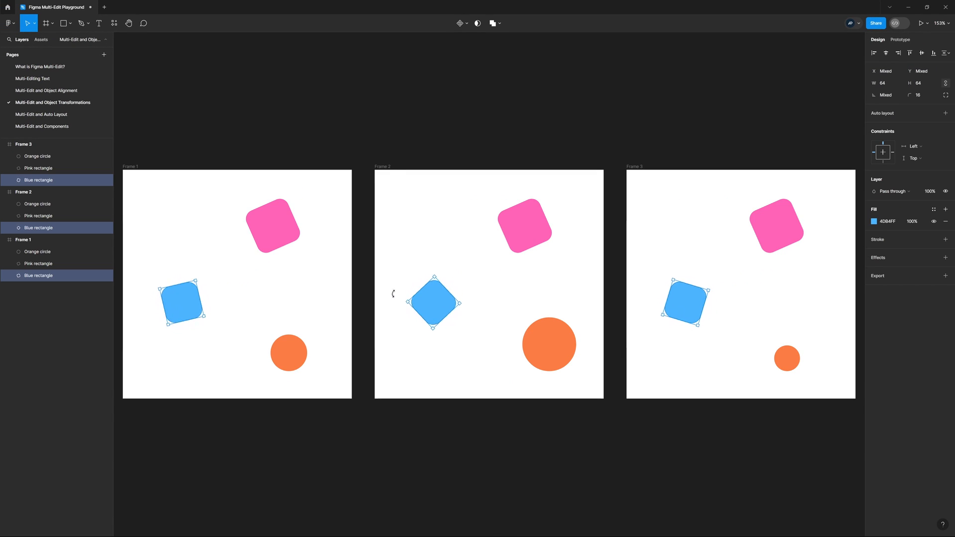